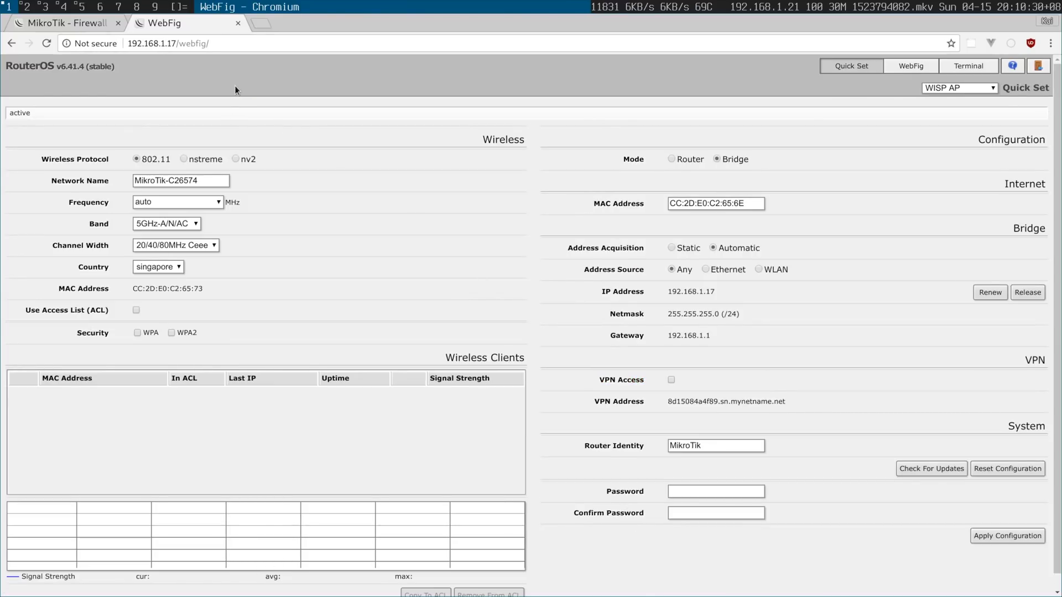
pyautogui.moveTo(111, 34)
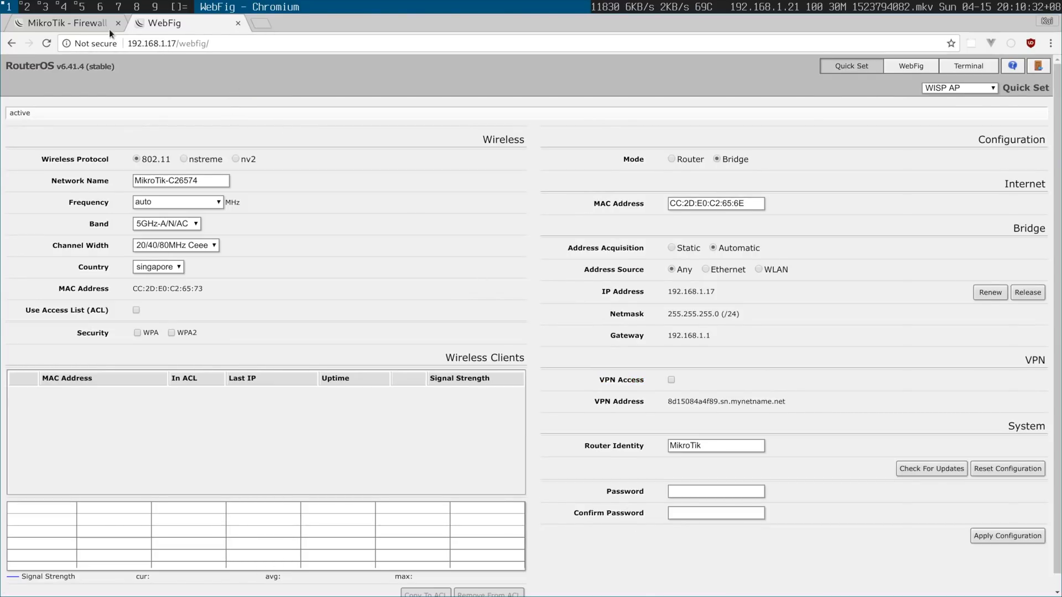
pyautogui.moveTo(467, 85)
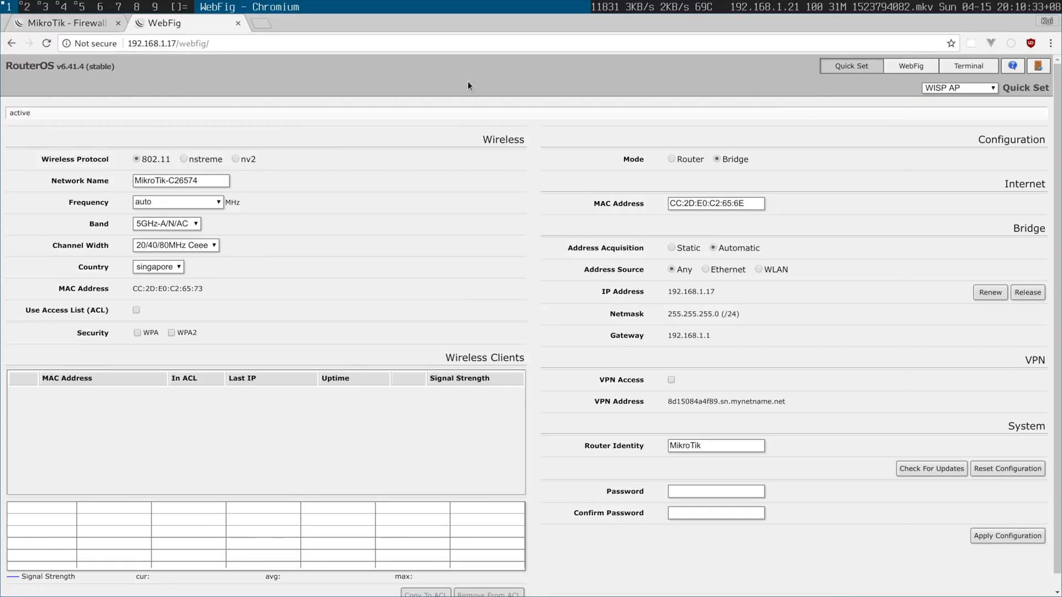
pyautogui.moveTo(266, 123)
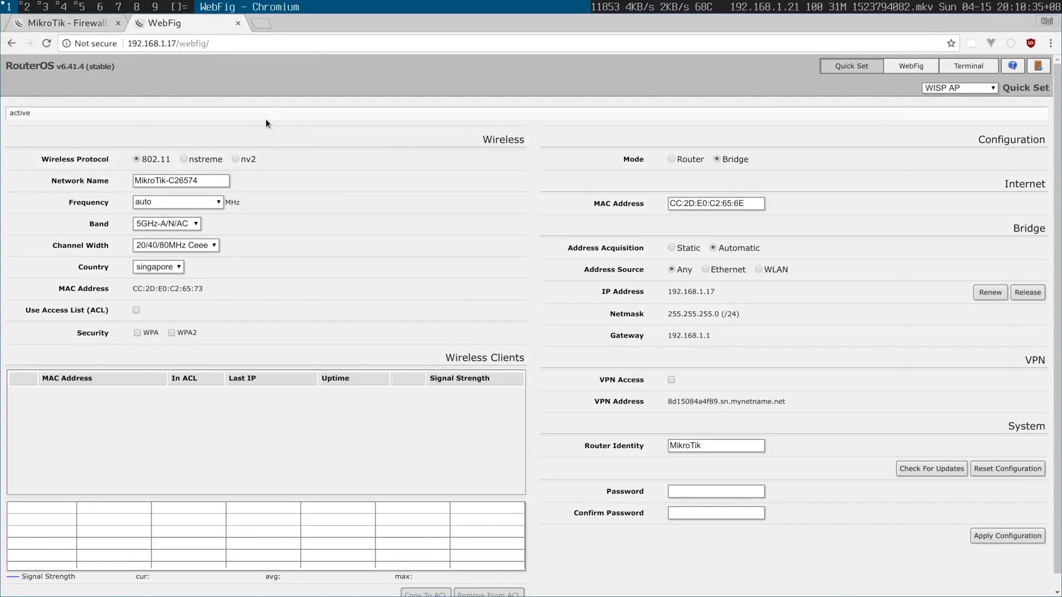